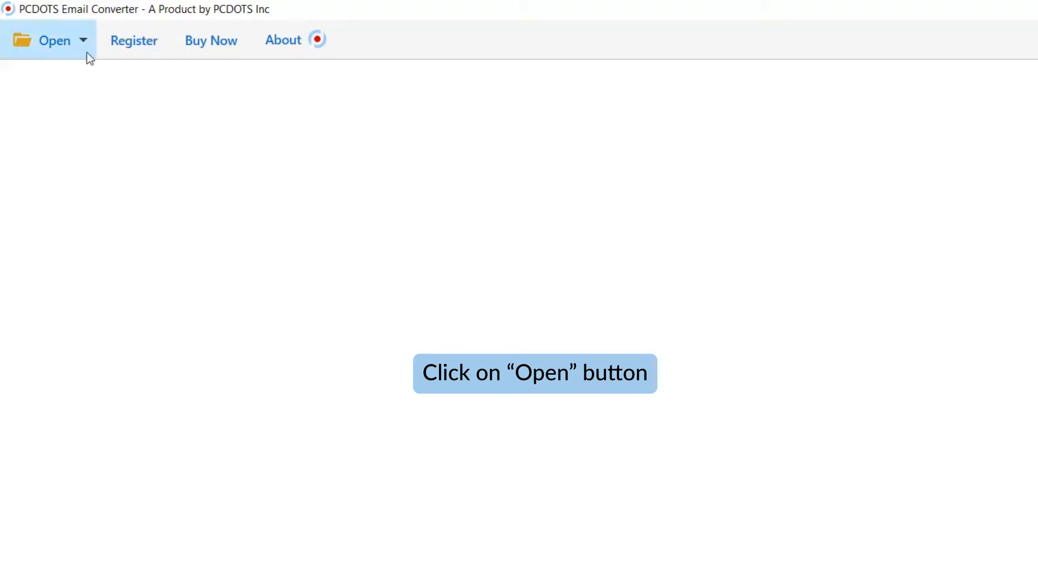
Load the configured MailSpring account from the Open > MailSpring Accounts menu.
left_click(53, 40)
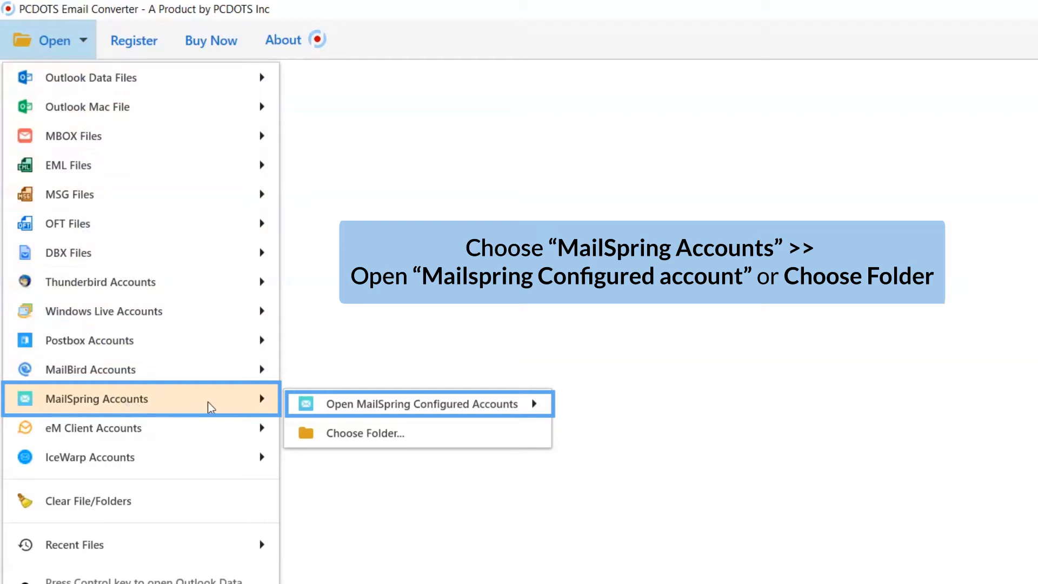
mouse_move(417, 403)
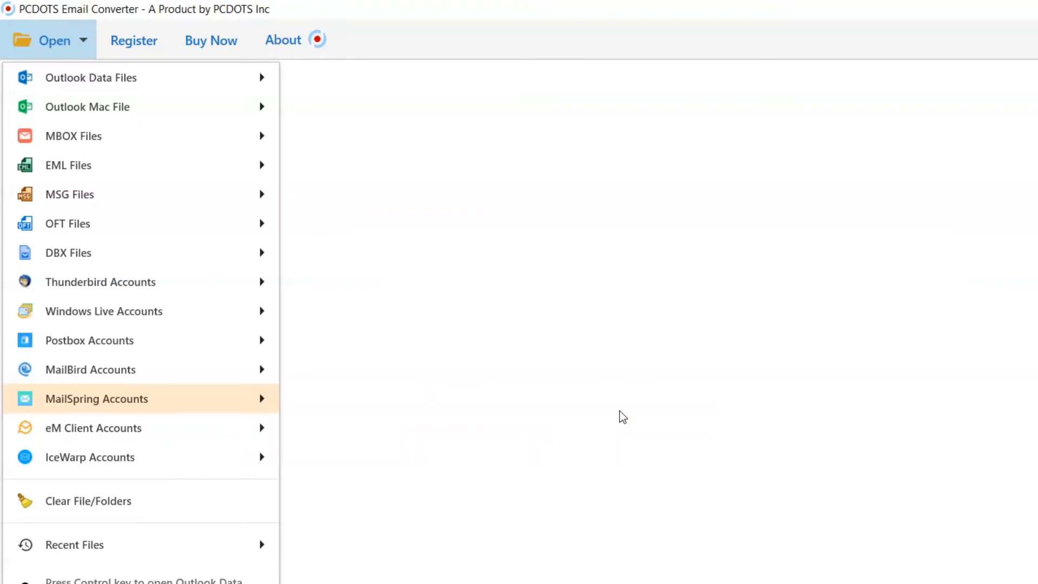
left_click(97, 399)
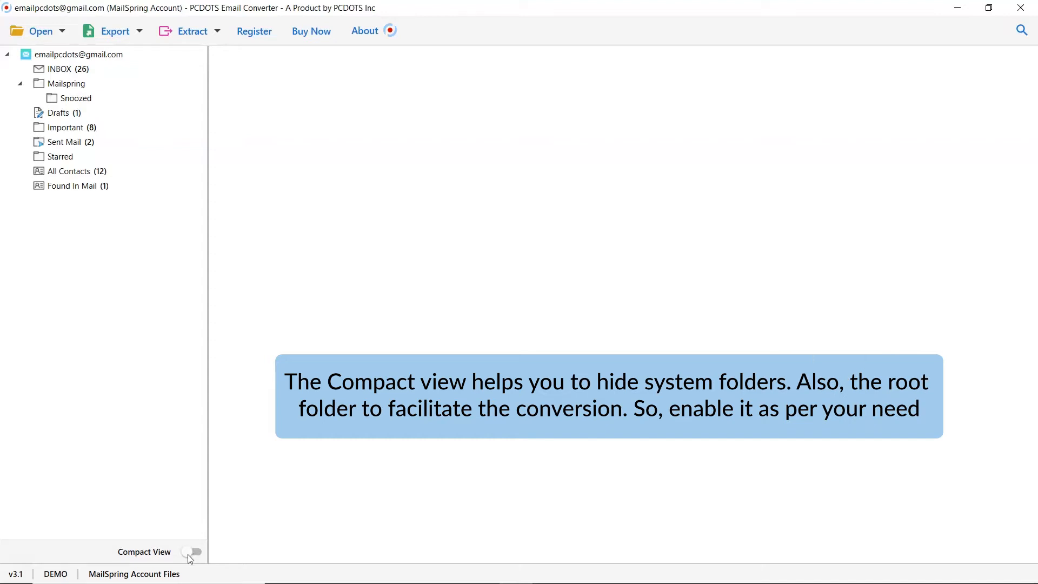
left_click(194, 552)
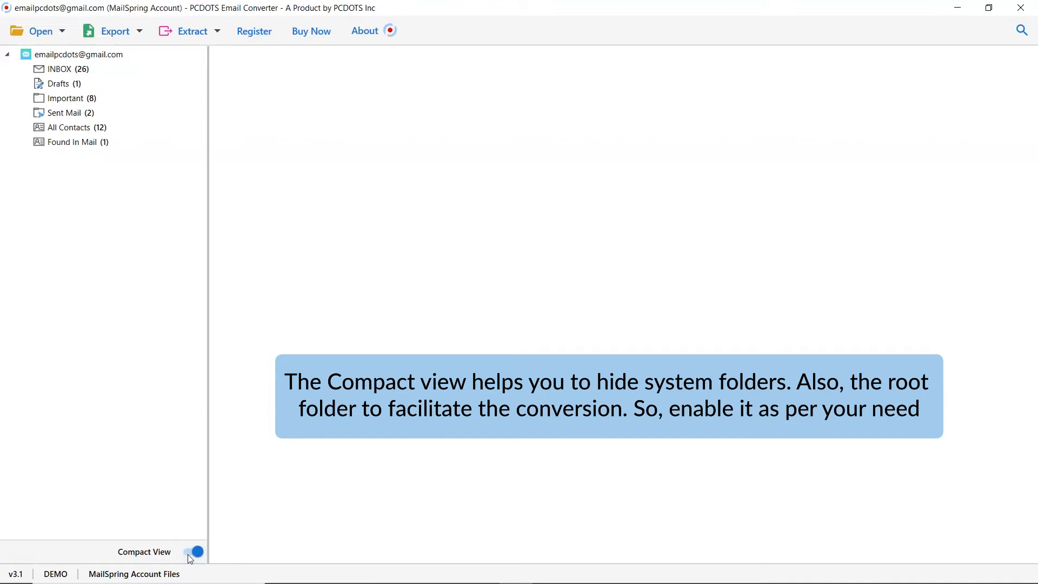
left_click(194, 552)
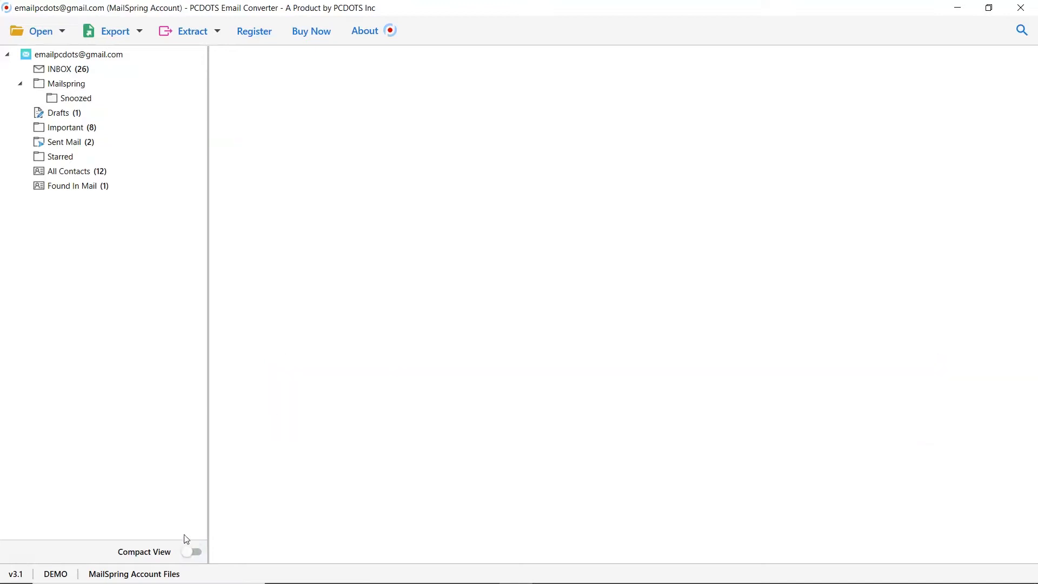
left_click(64, 69)
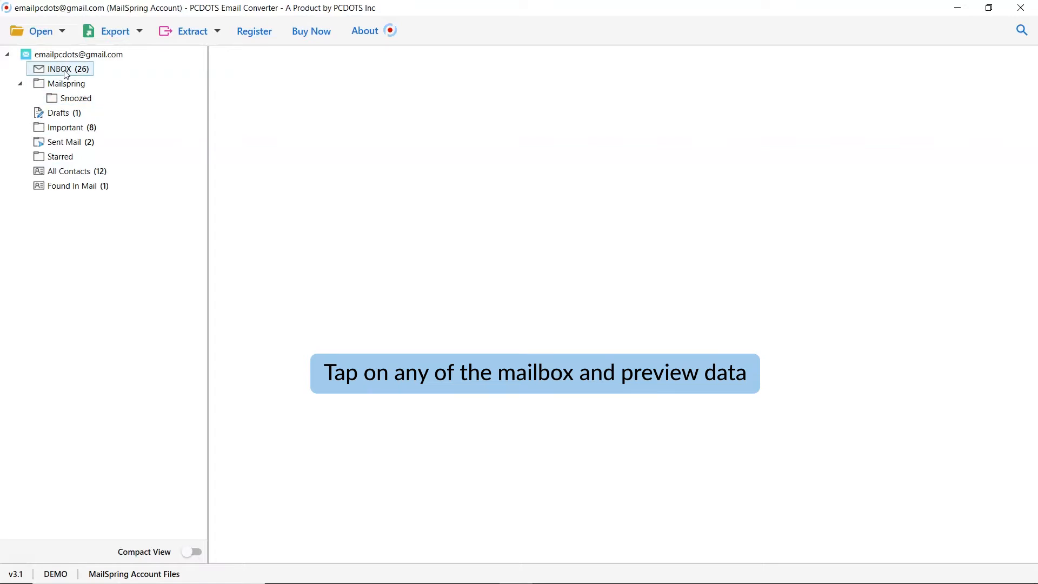
Preview the INBOX messages, then show the All Contacts folder.
left_click(59, 69)
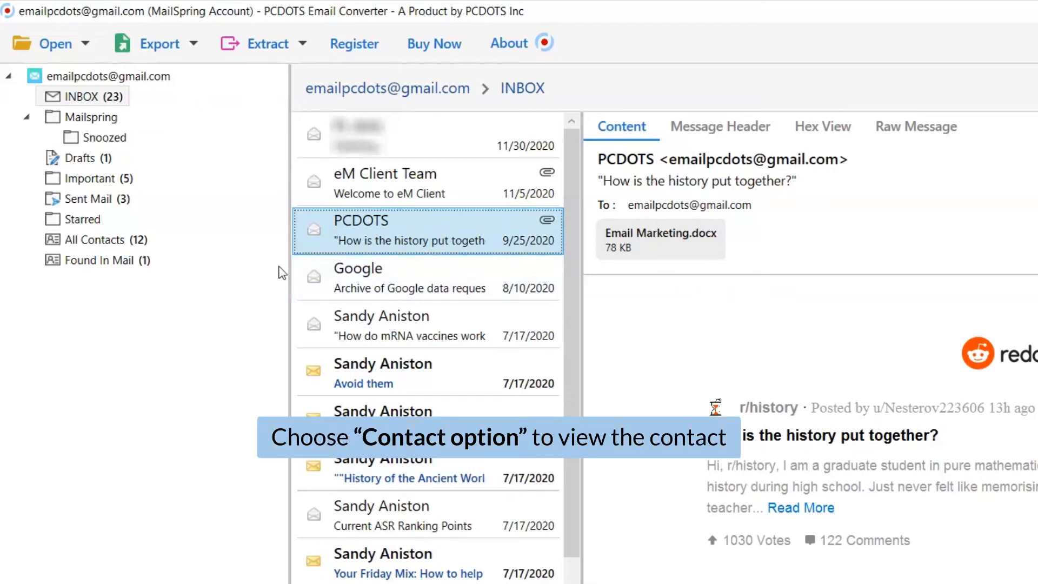
left_click(95, 239)
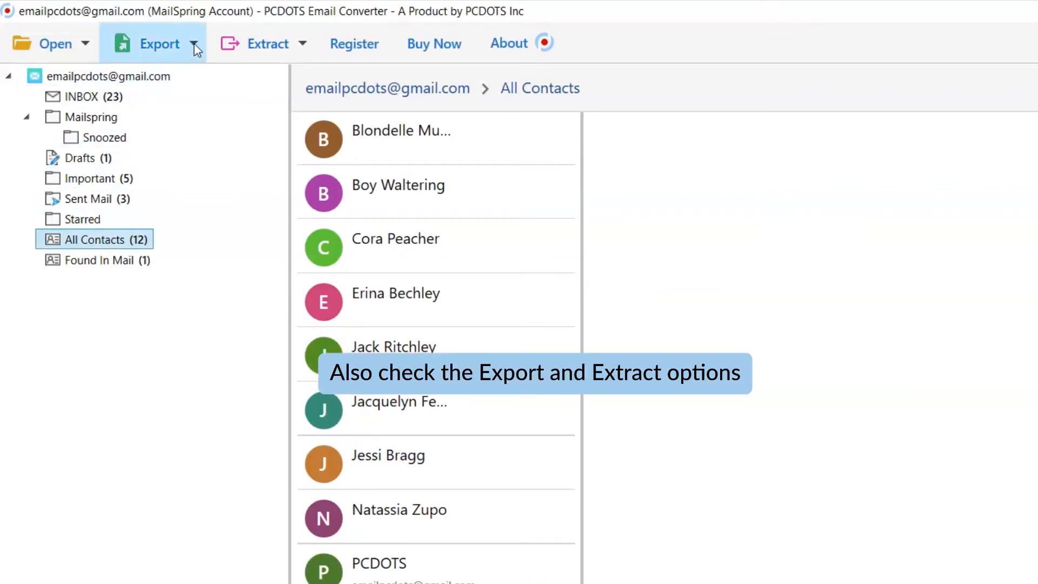
Look over the Export and Extract options and pick VCard as the export format.
left_click(159, 43)
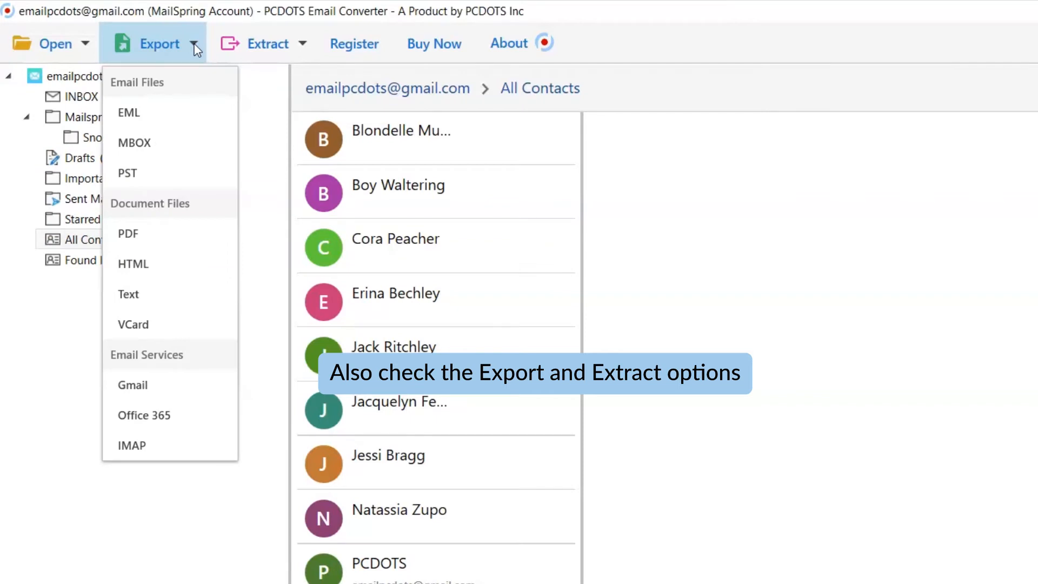
left_click(262, 44)
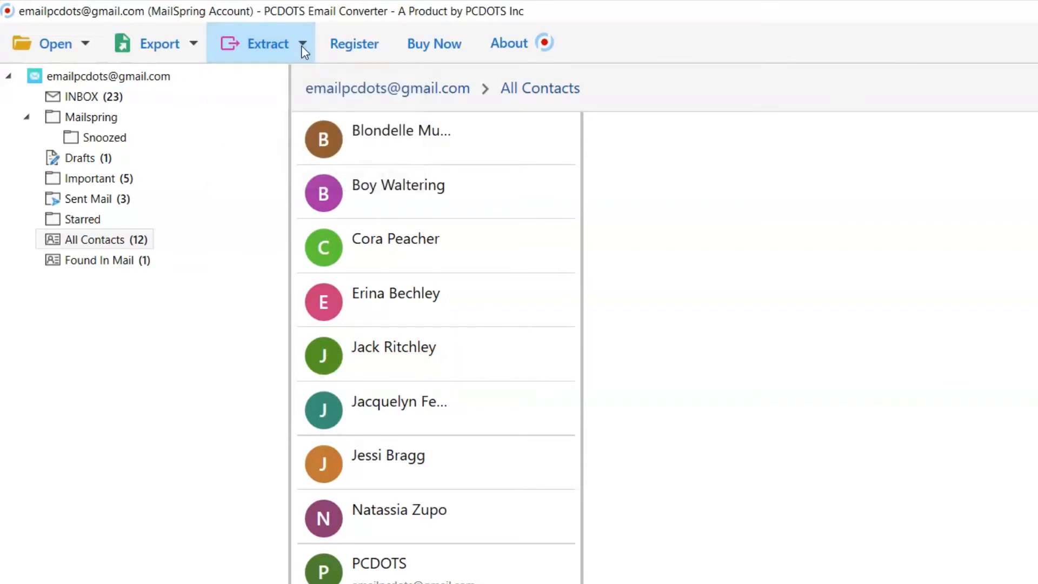
left_click(159, 43)
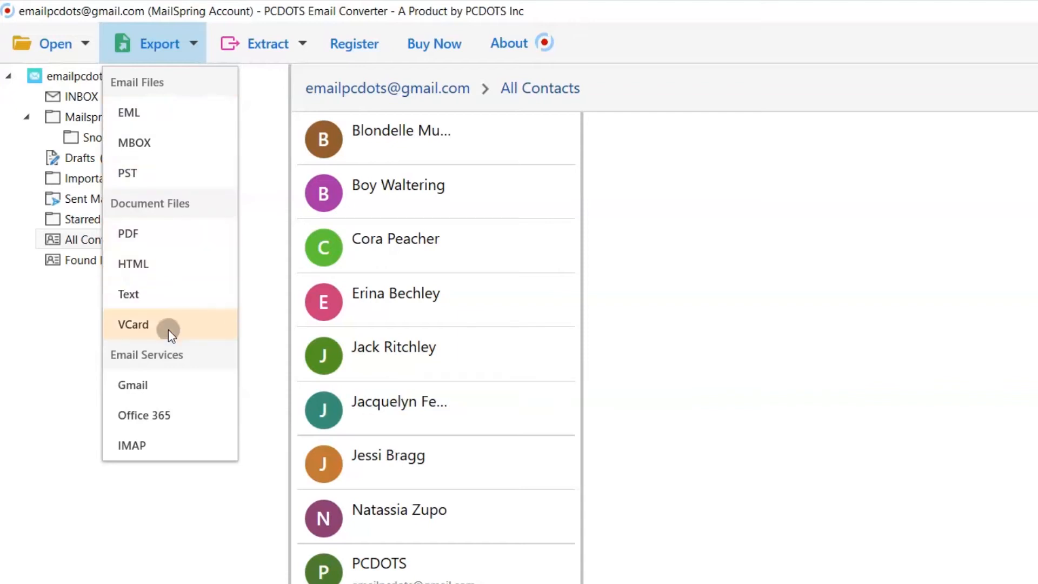
left_click(133, 325)
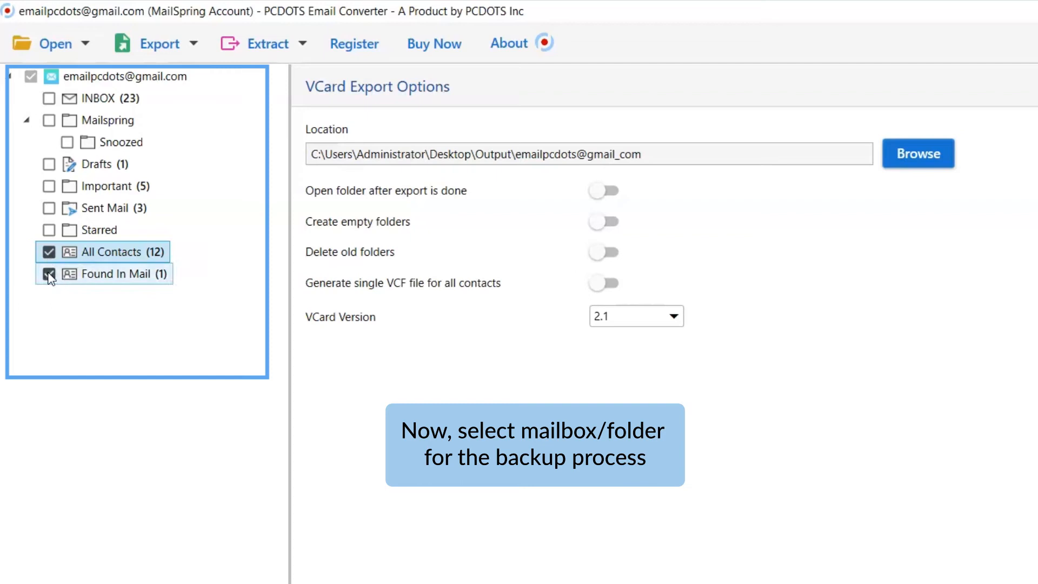
Include Found In Mail and set Desktop > Output as the vCard destination.
left_click(48, 273)
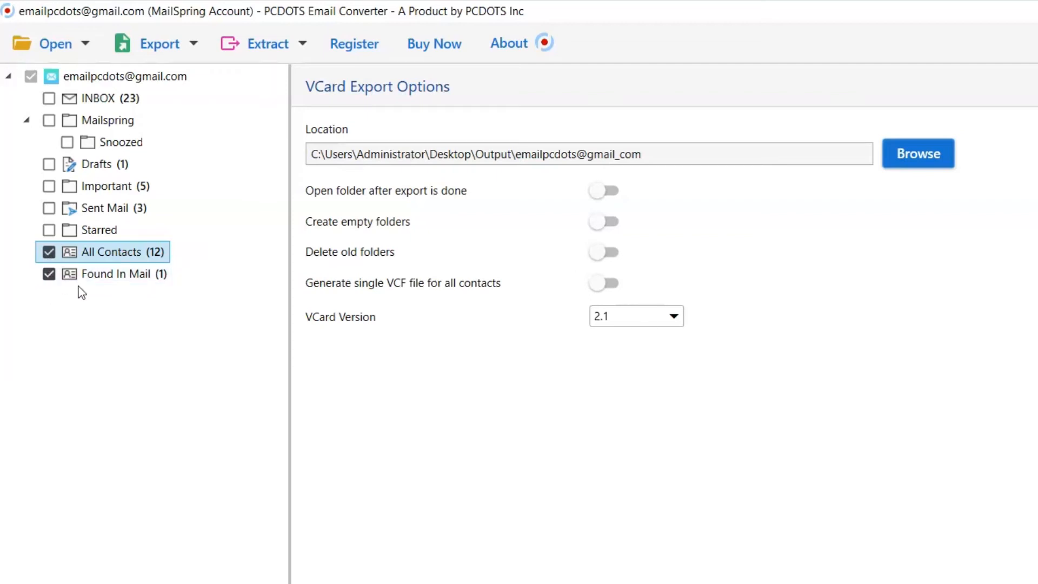
left_click(918, 153)
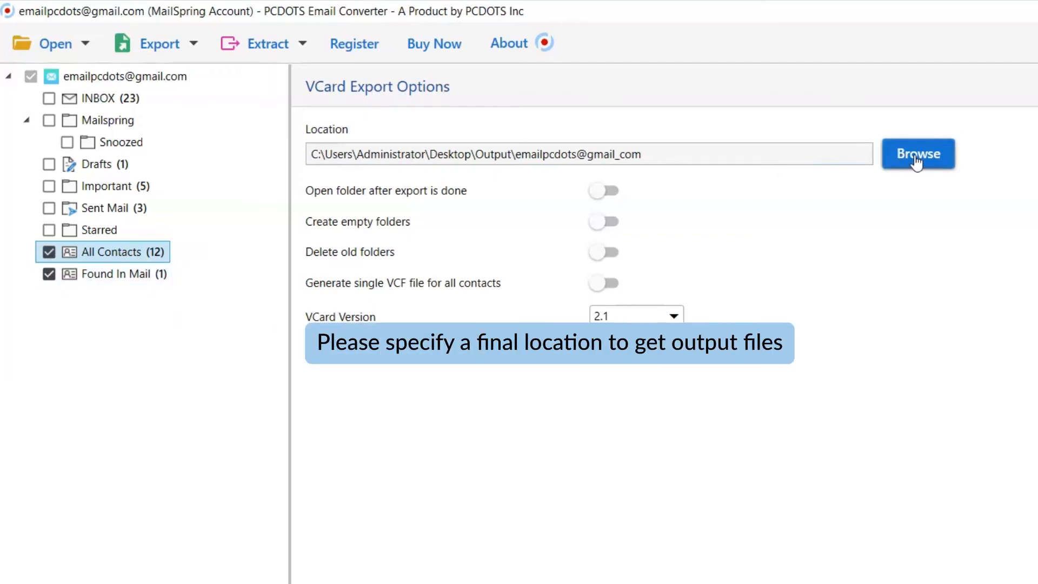
left_click(917, 154)
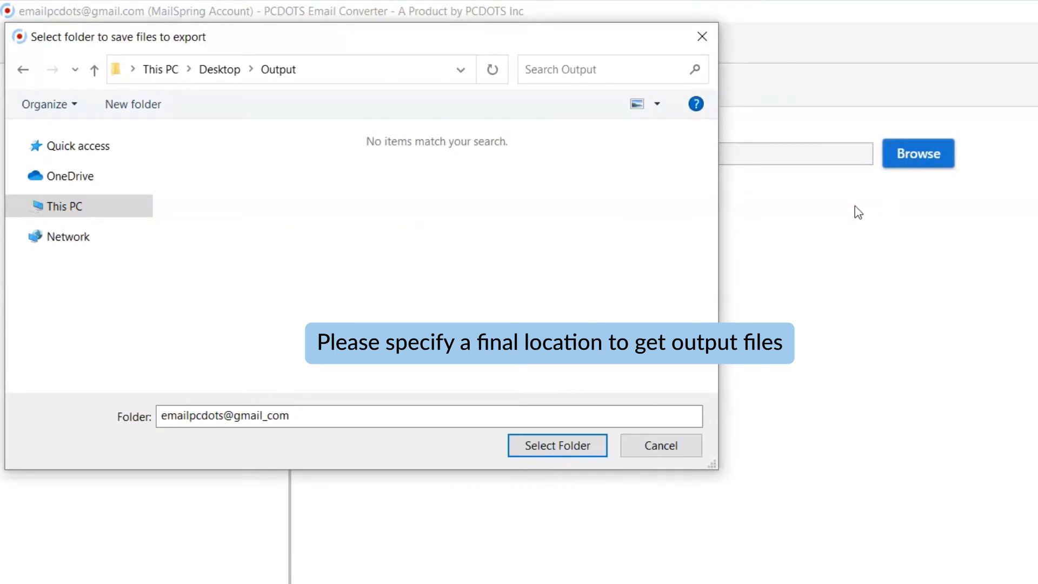
left_click(557, 445)
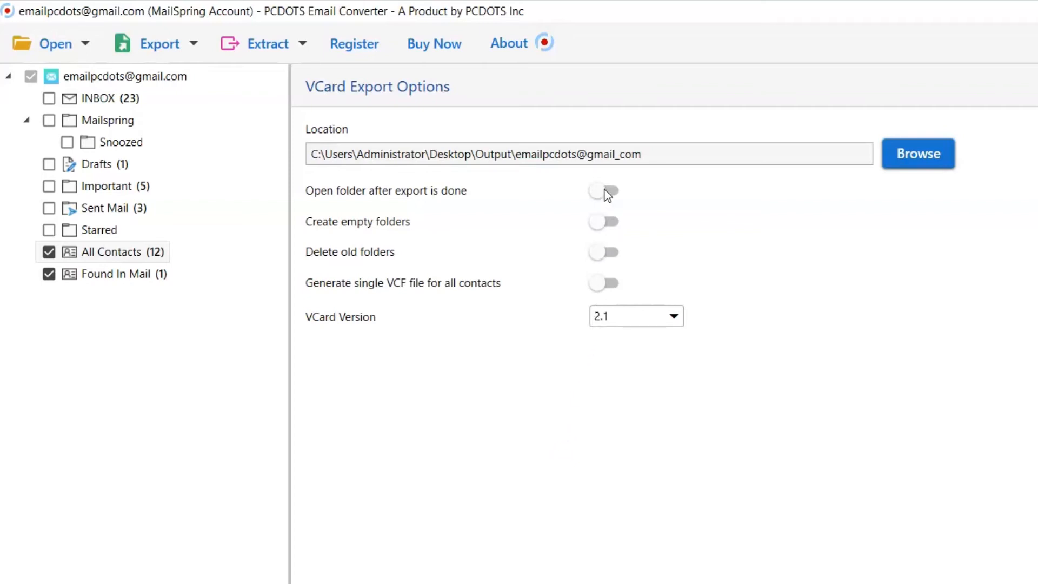
left_click(601, 191)
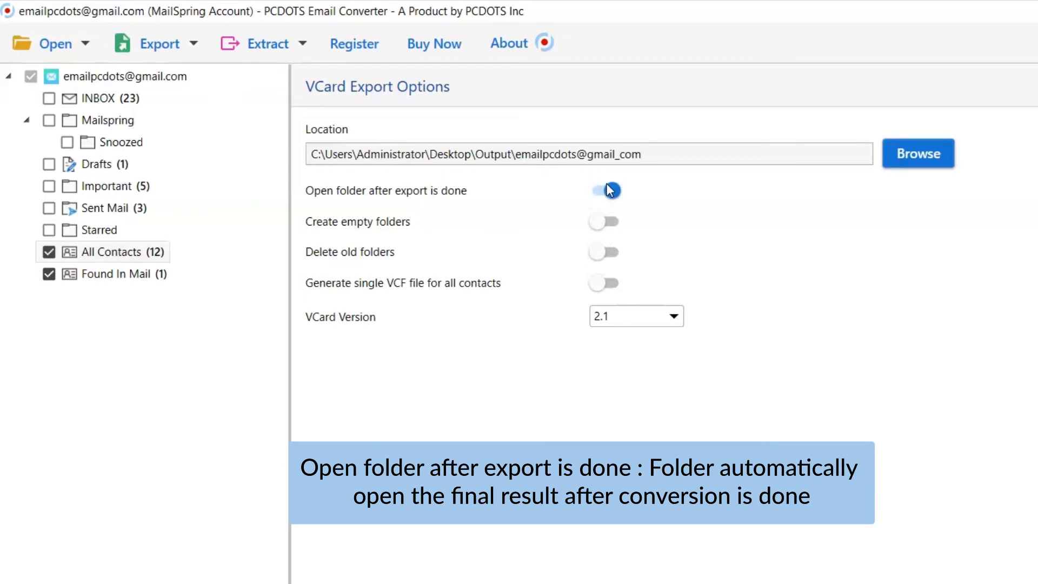
left_click(604, 191)
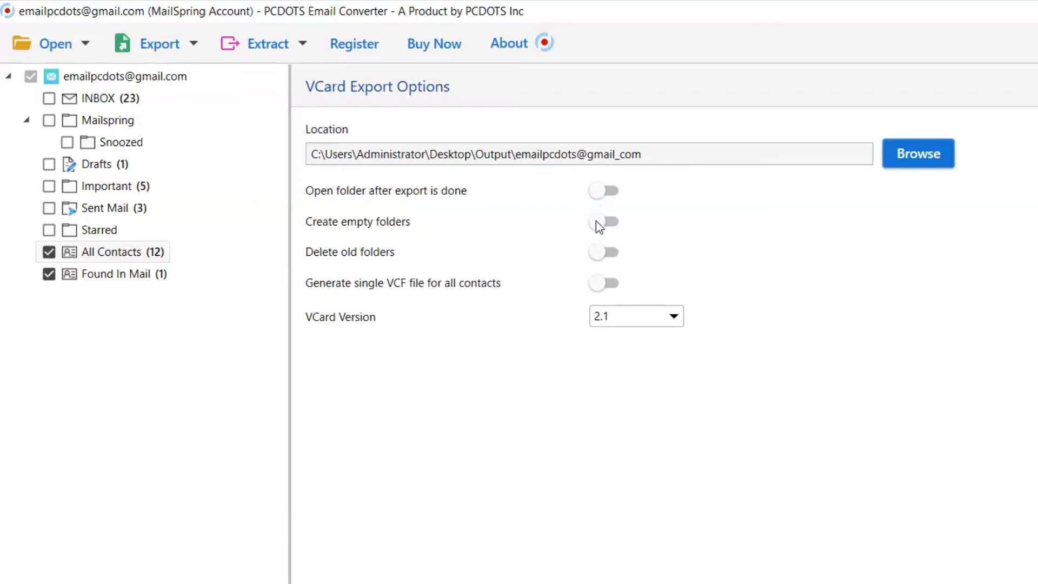
left_click(602, 222)
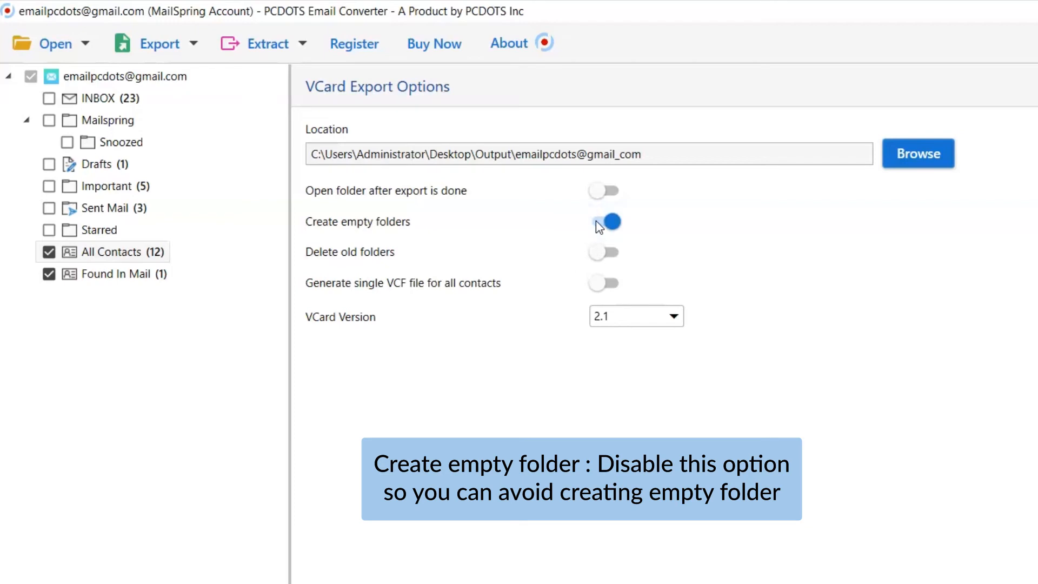
left_click(604, 221)
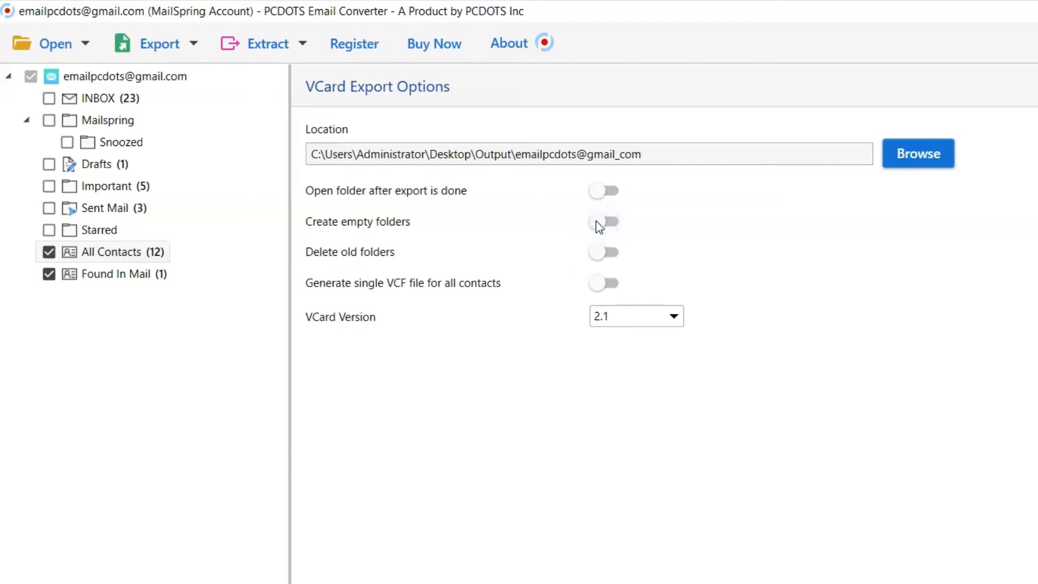
mouse_move(603, 252)
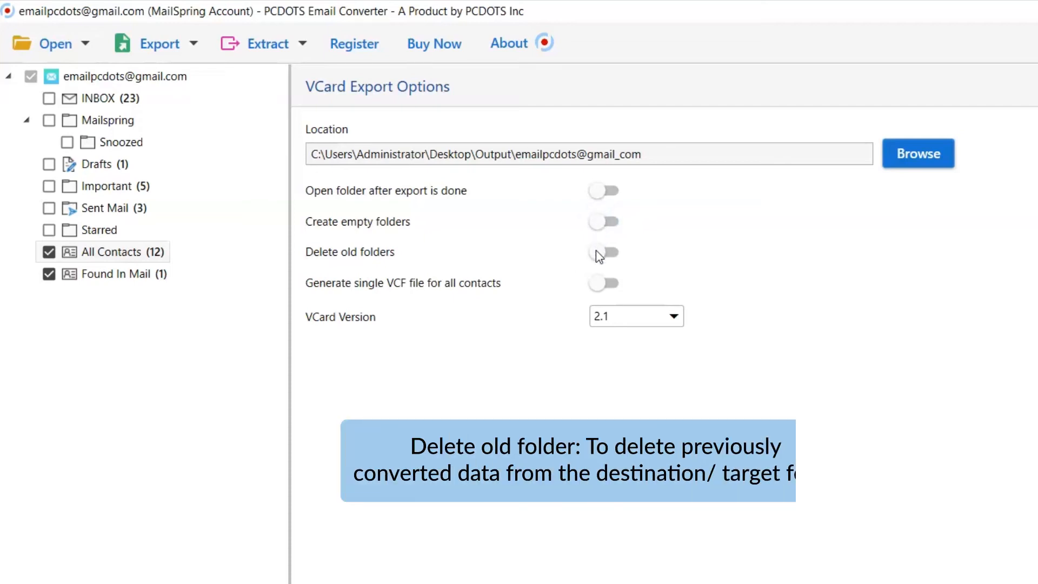
left_click(604, 252)
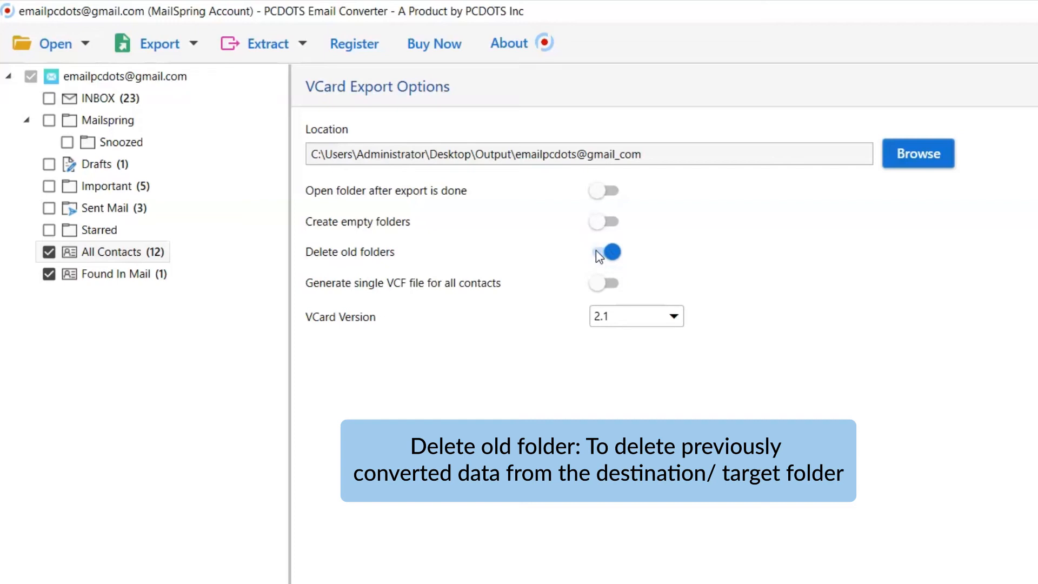
left_click(604, 253)
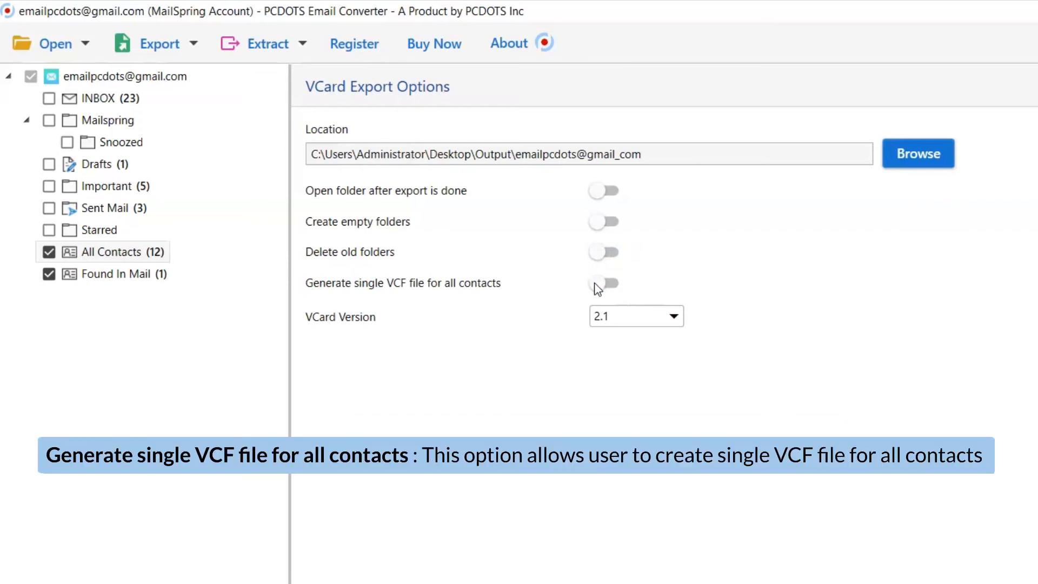
left_click(604, 283)
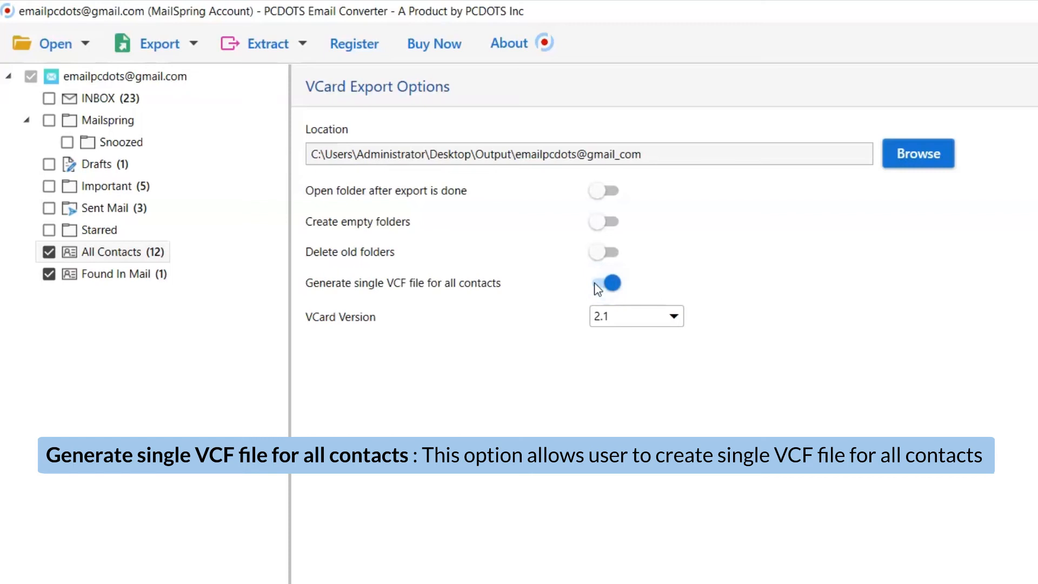
left_click(603, 283)
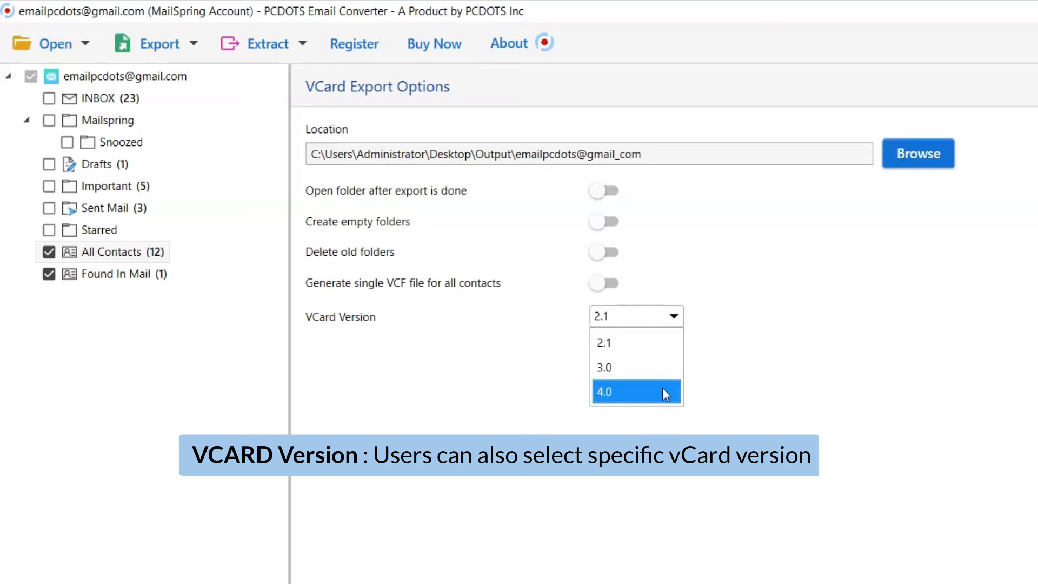
mouse_move(634, 342)
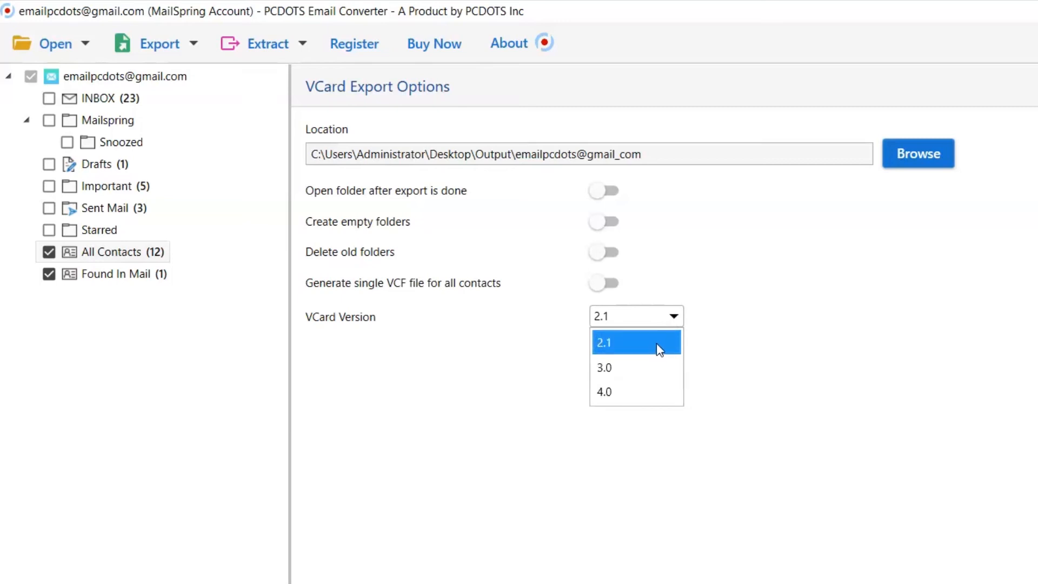
left_click(603, 343)
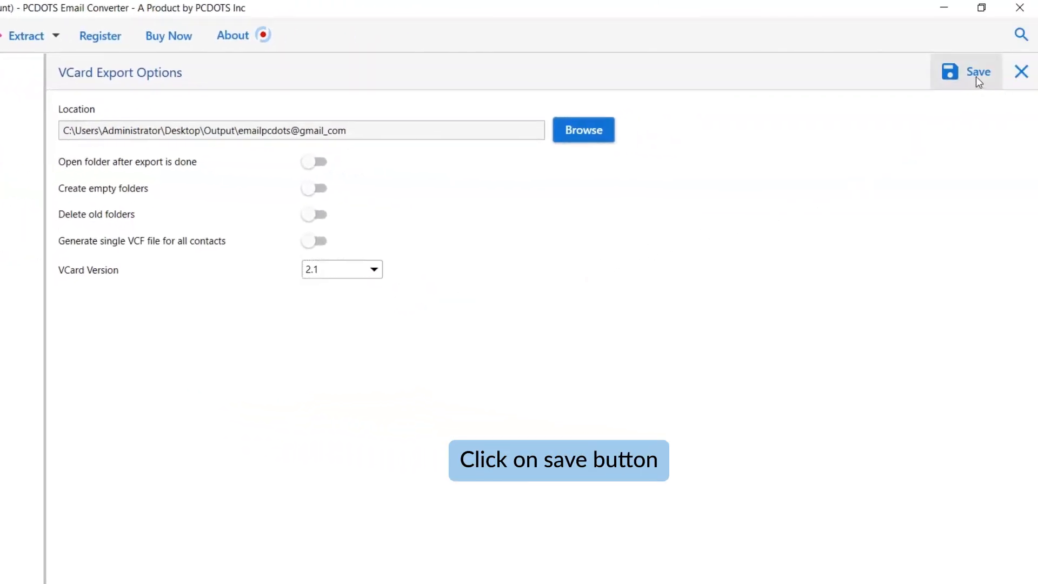
Run the vCard export, dismiss the demo edition notice, and open the output folder.
left_click(977, 72)
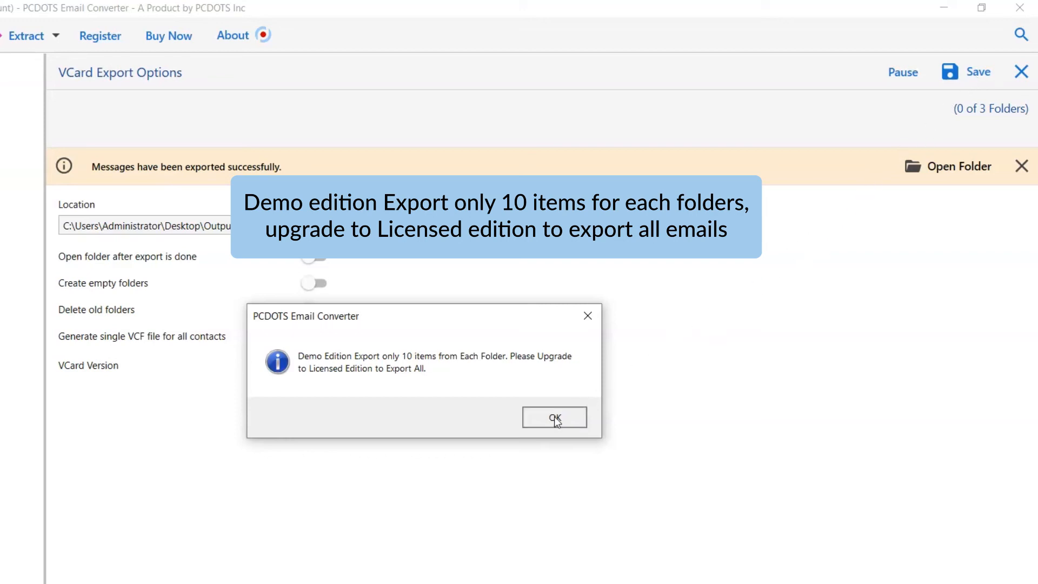
left_click(555, 418)
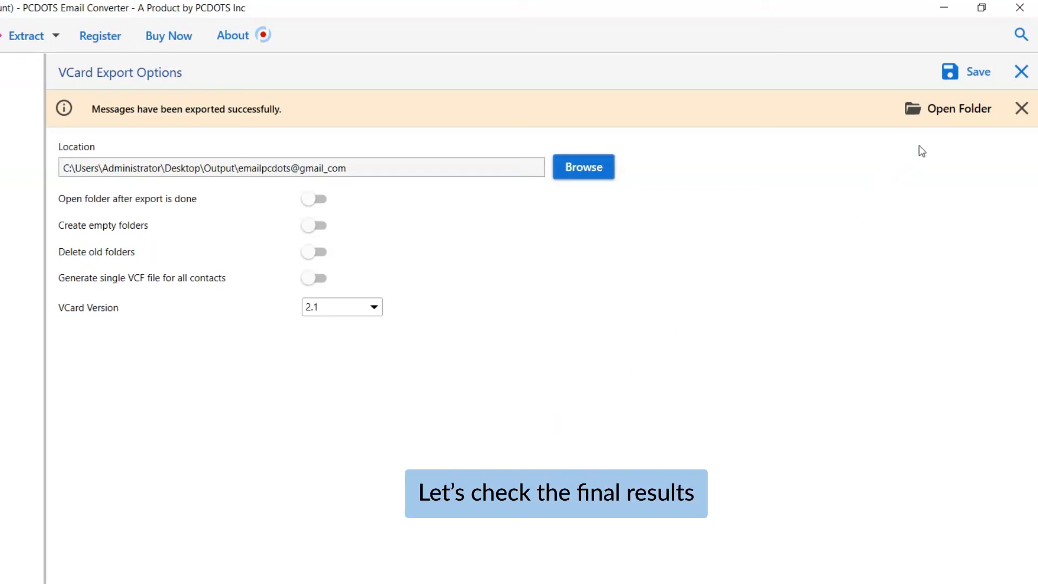
left_click(960, 108)
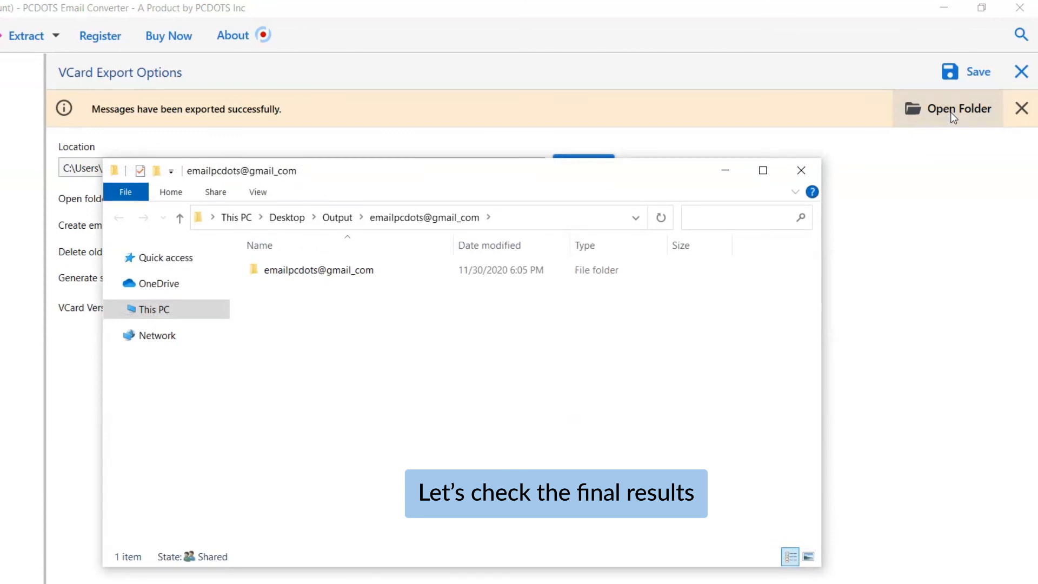
mouse_move(940, 126)
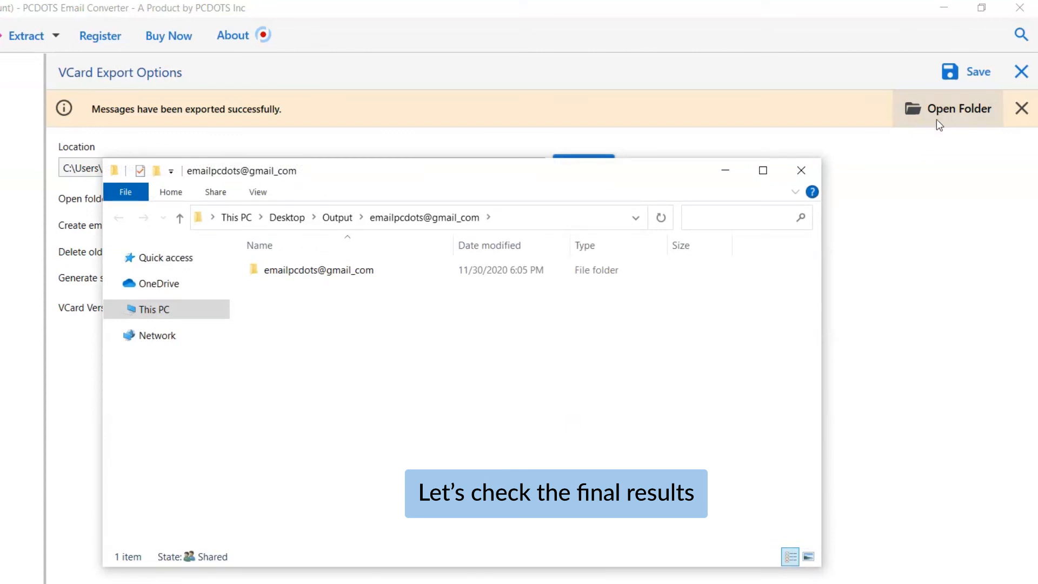
Open the account folder inside Output, then its All Contacts subfolder.
left_click(319, 269)
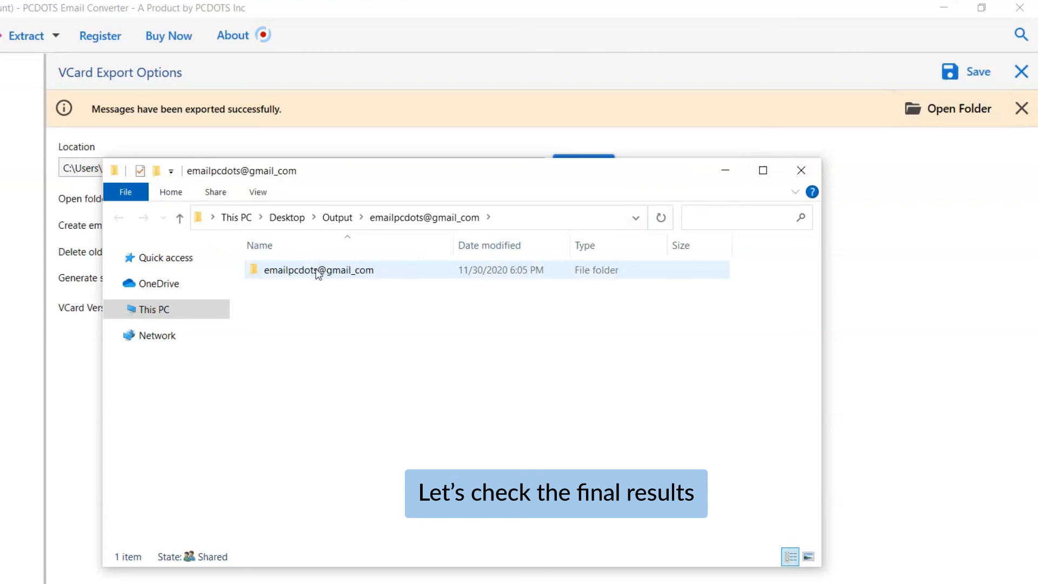
left_click(318, 269)
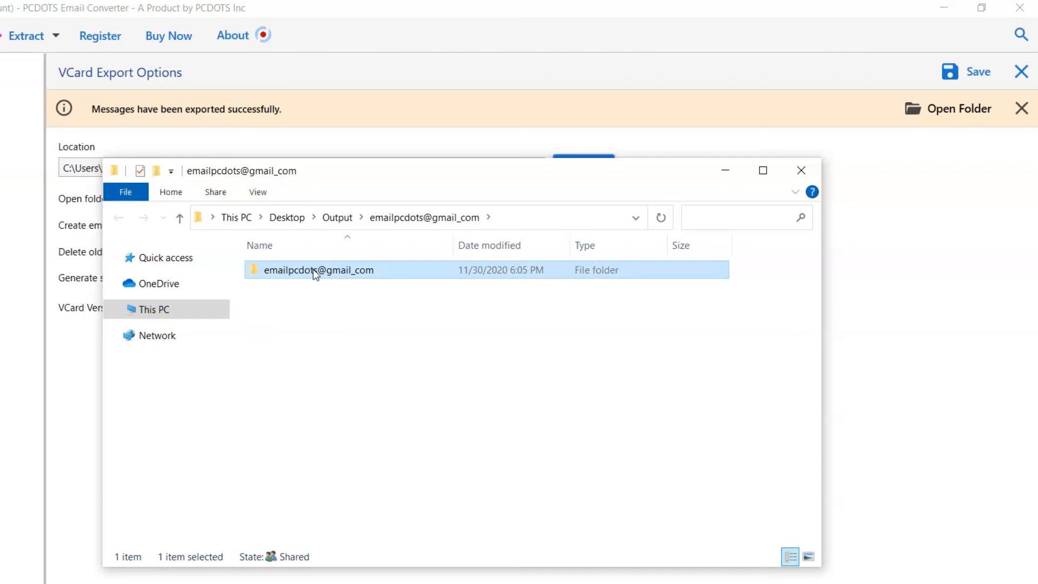
double_click(319, 269)
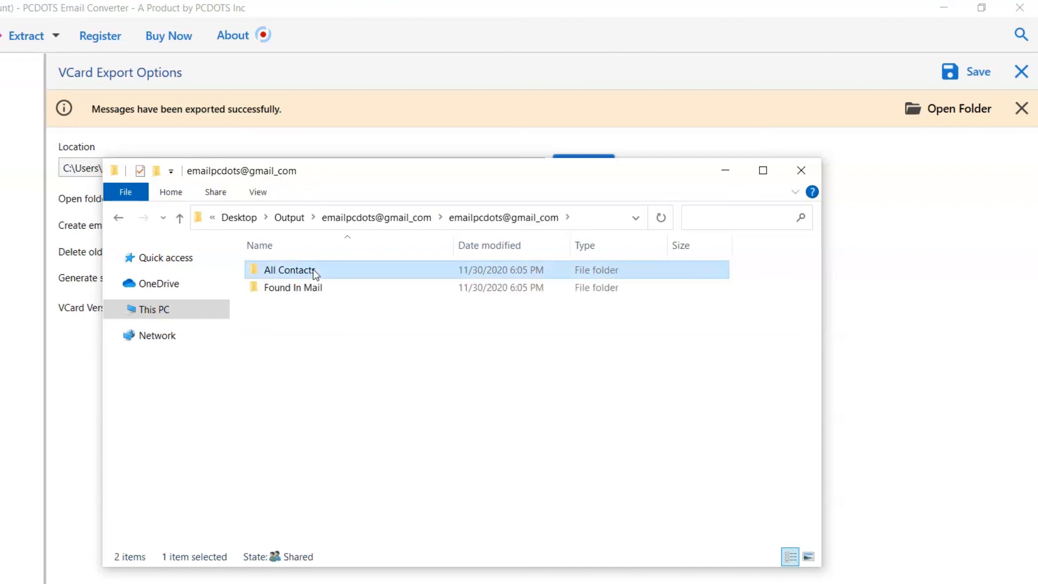
double_click(289, 270)
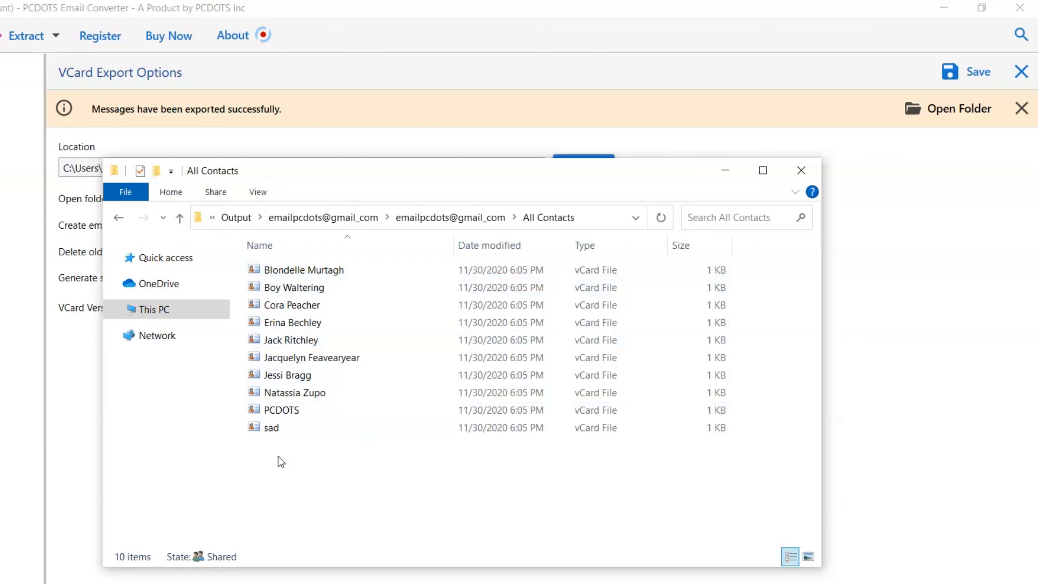